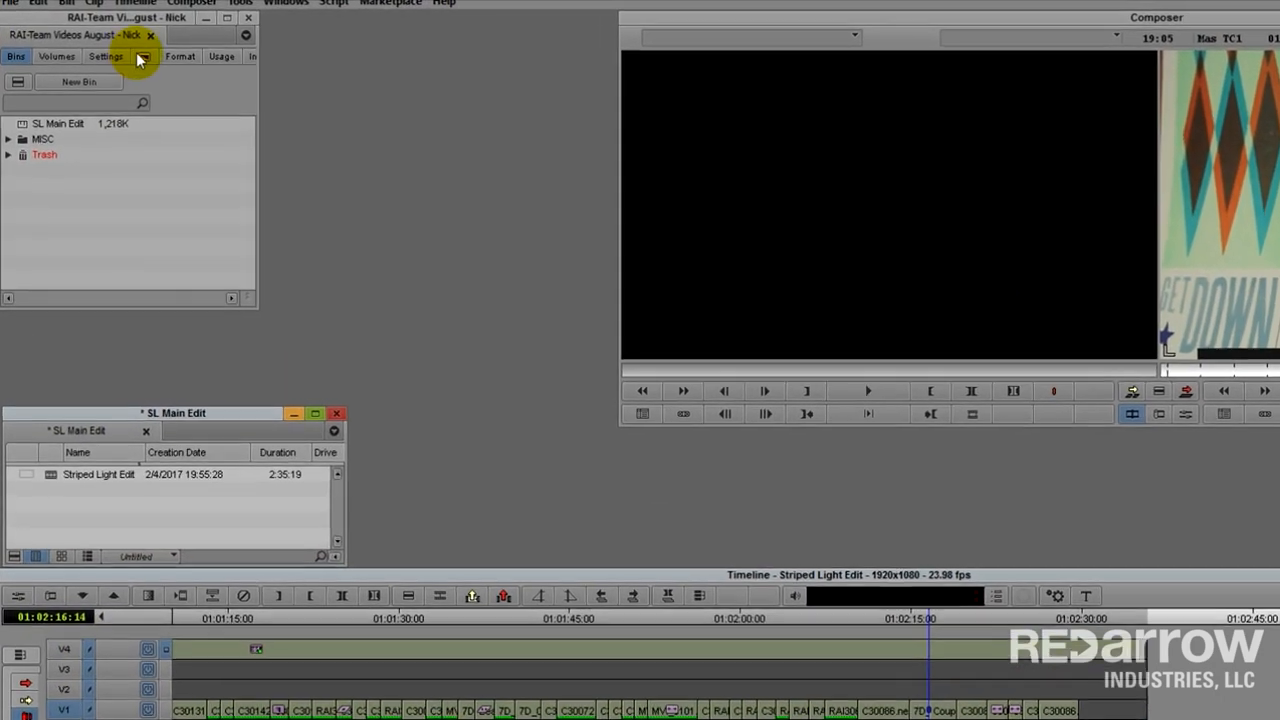
Show the Effect Palette and list the Image filter category.
left_click(142, 56)
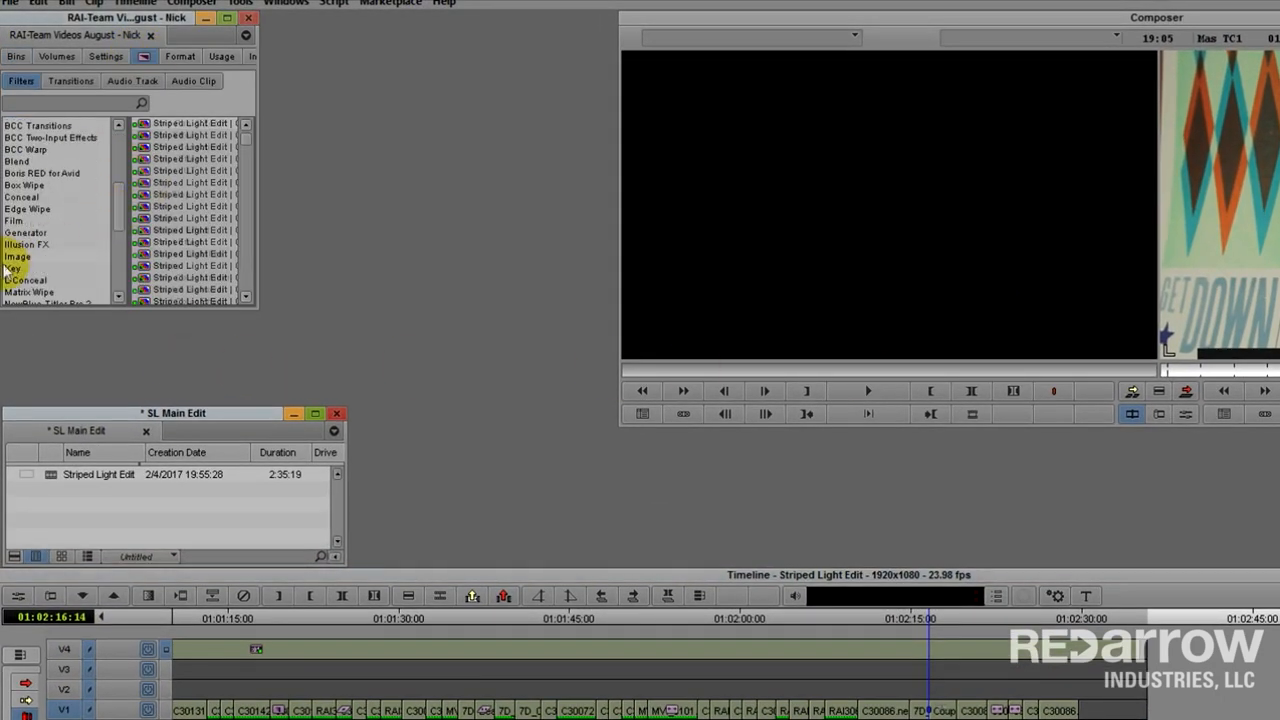
left_click(18, 256)
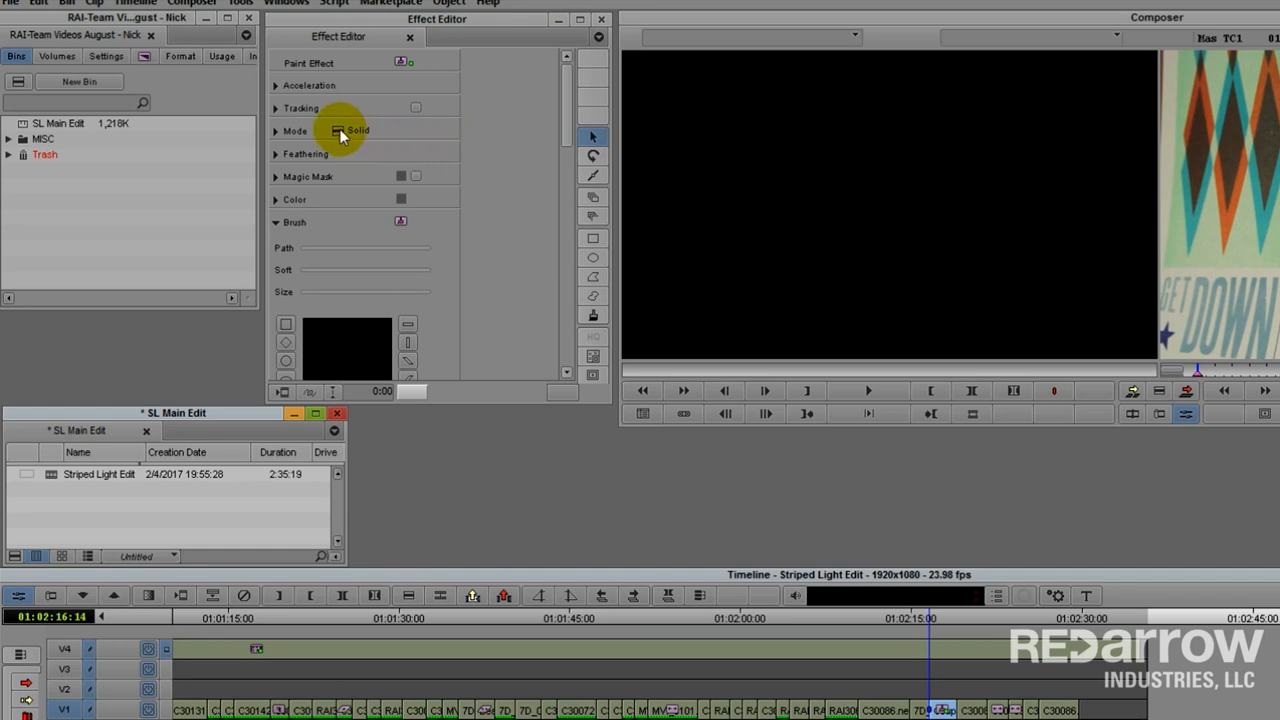
Change the Paint Effect mode pop-up from Solid to Clone.
left_click(358, 130)
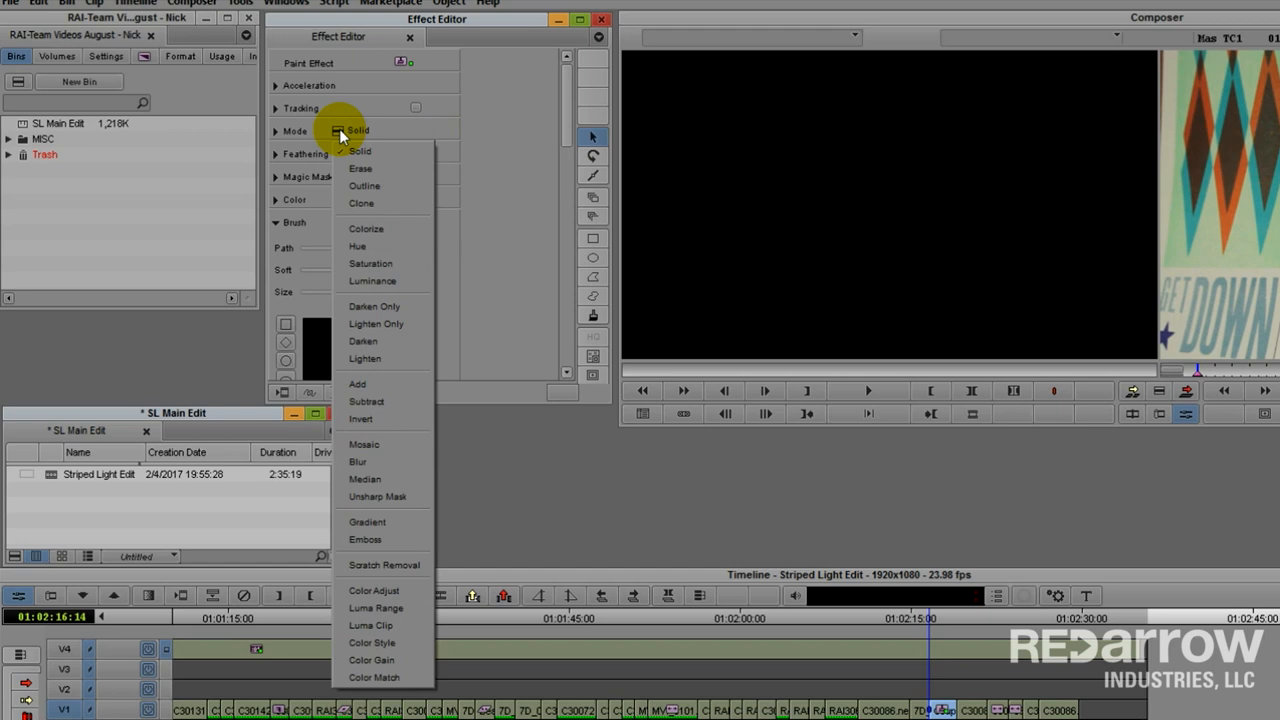
left_click(361, 203)
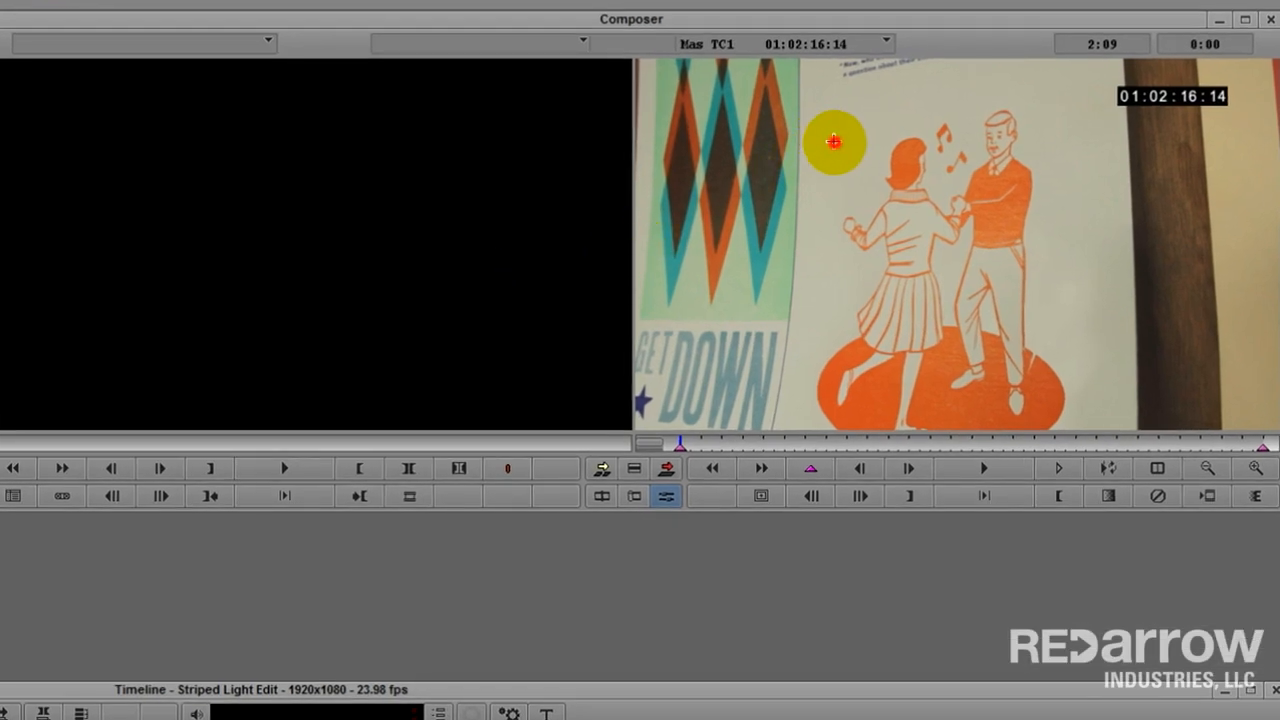
Draw a rectangle shape over the musical notes between the dancers.
left_click_drag(833, 141, 873, 196)
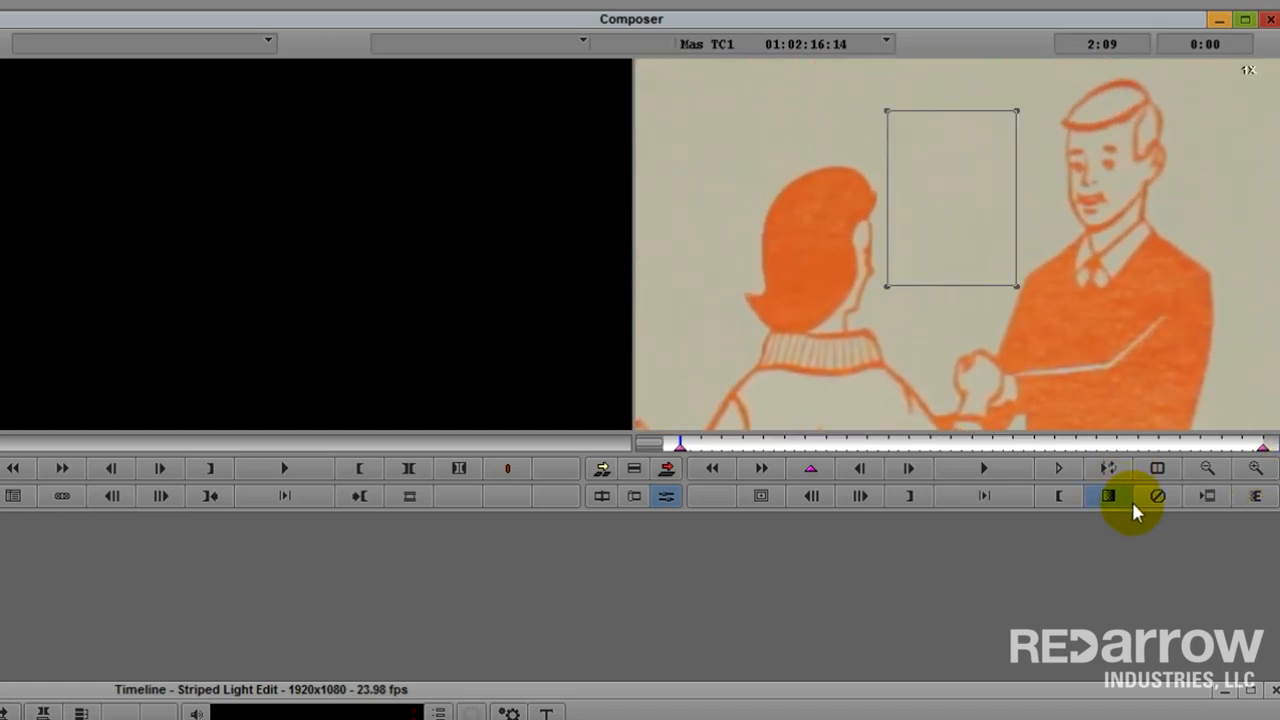
mouse_move(1215, 470)
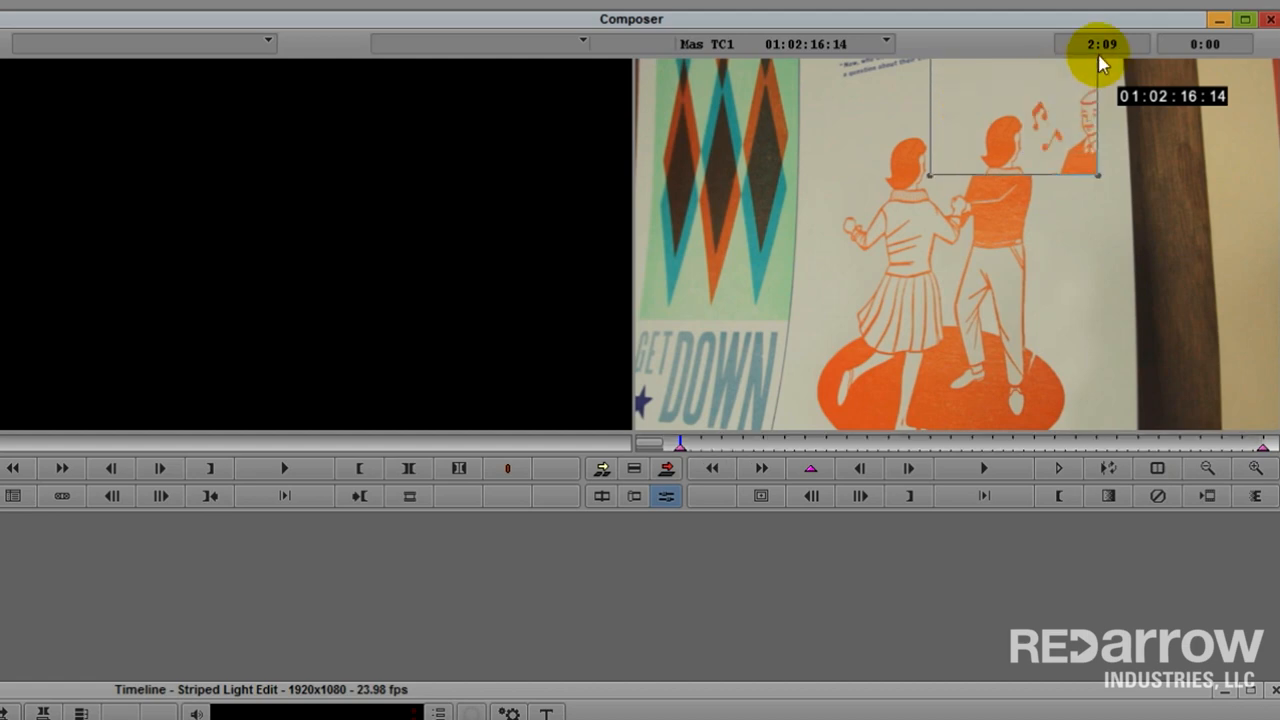
mouse_move(1101, 44)
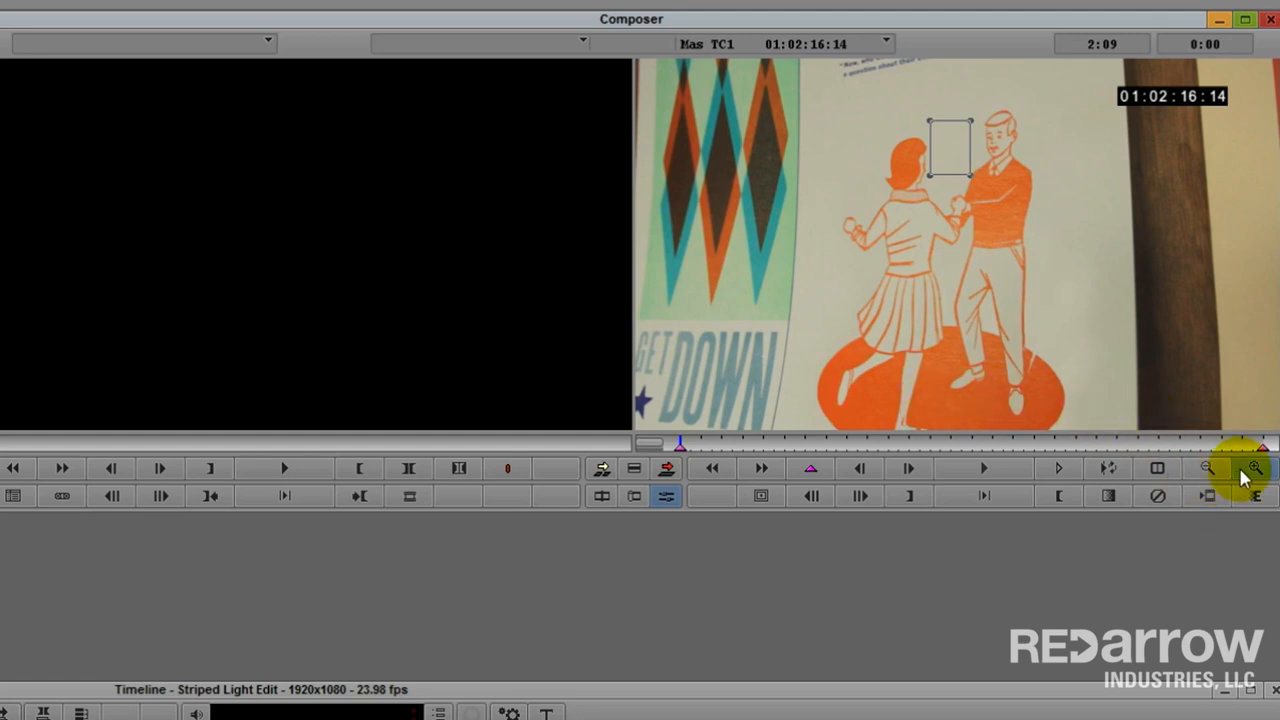
Expand the Feathering settings, zoom out, and scrub to a later frame.
left_click(1254, 468)
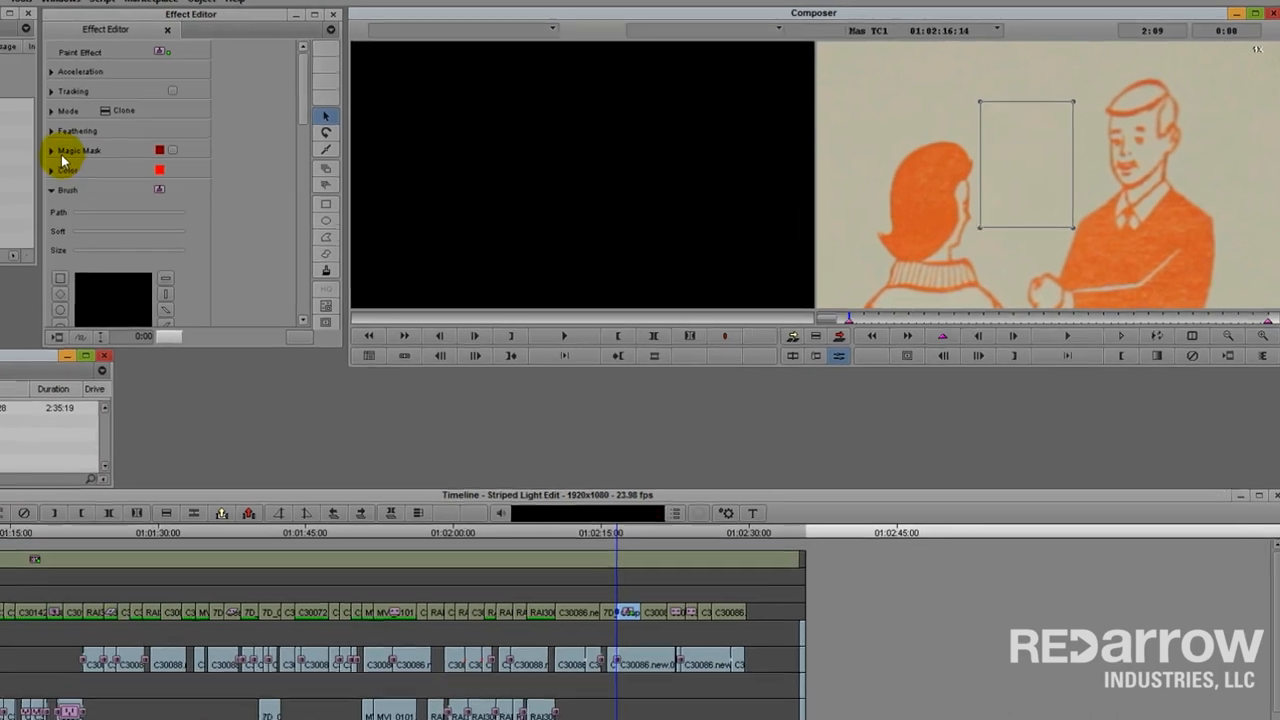
left_click(51, 130)
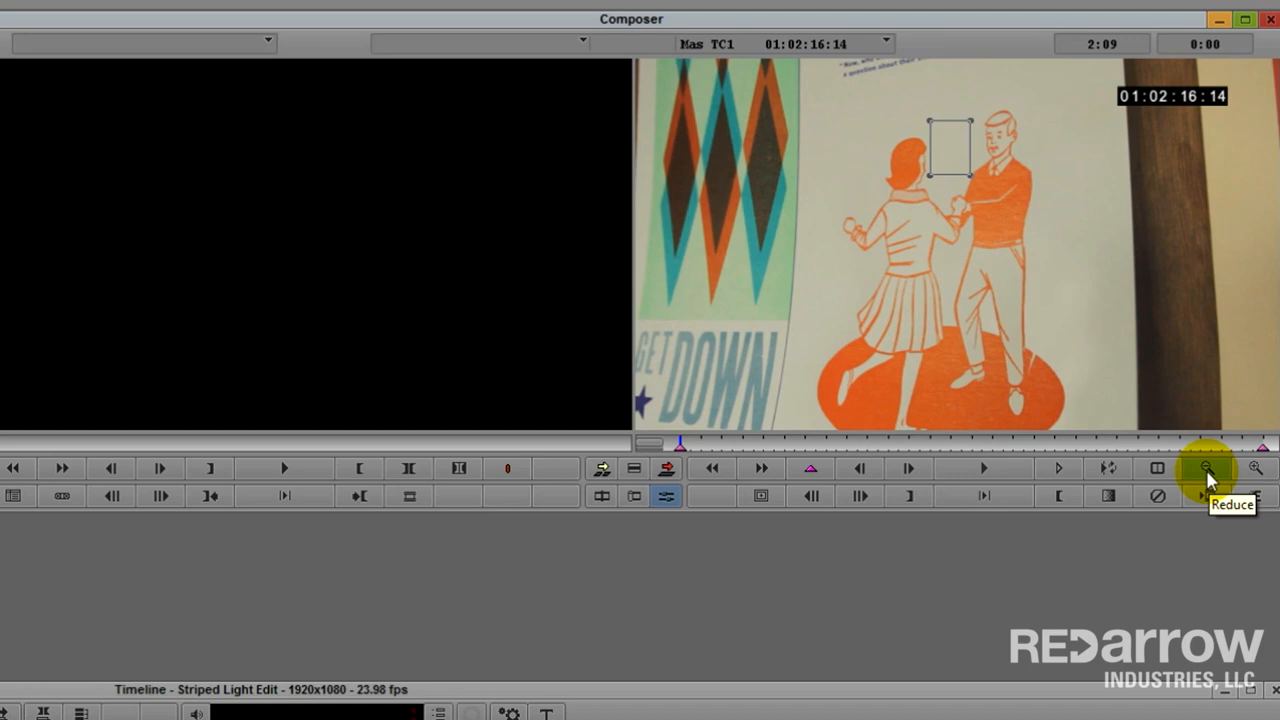
left_click(983, 468)
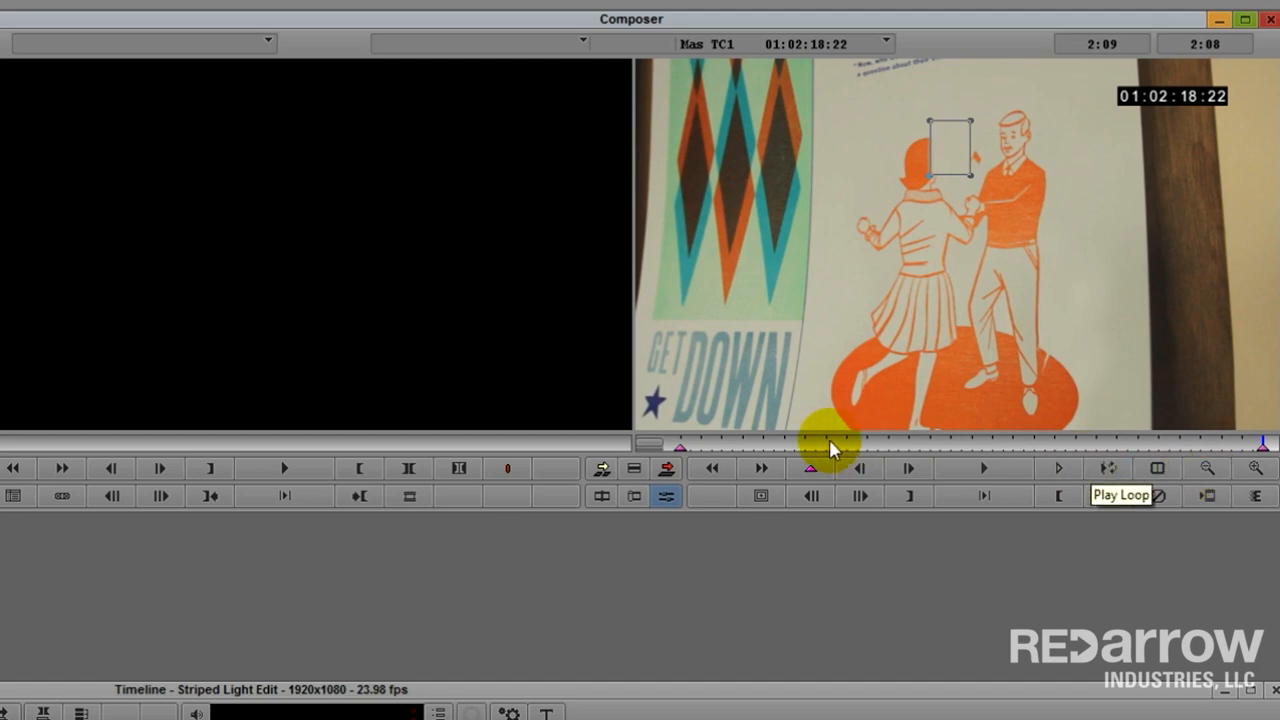
left_click_drag(830, 445, 665, 445)
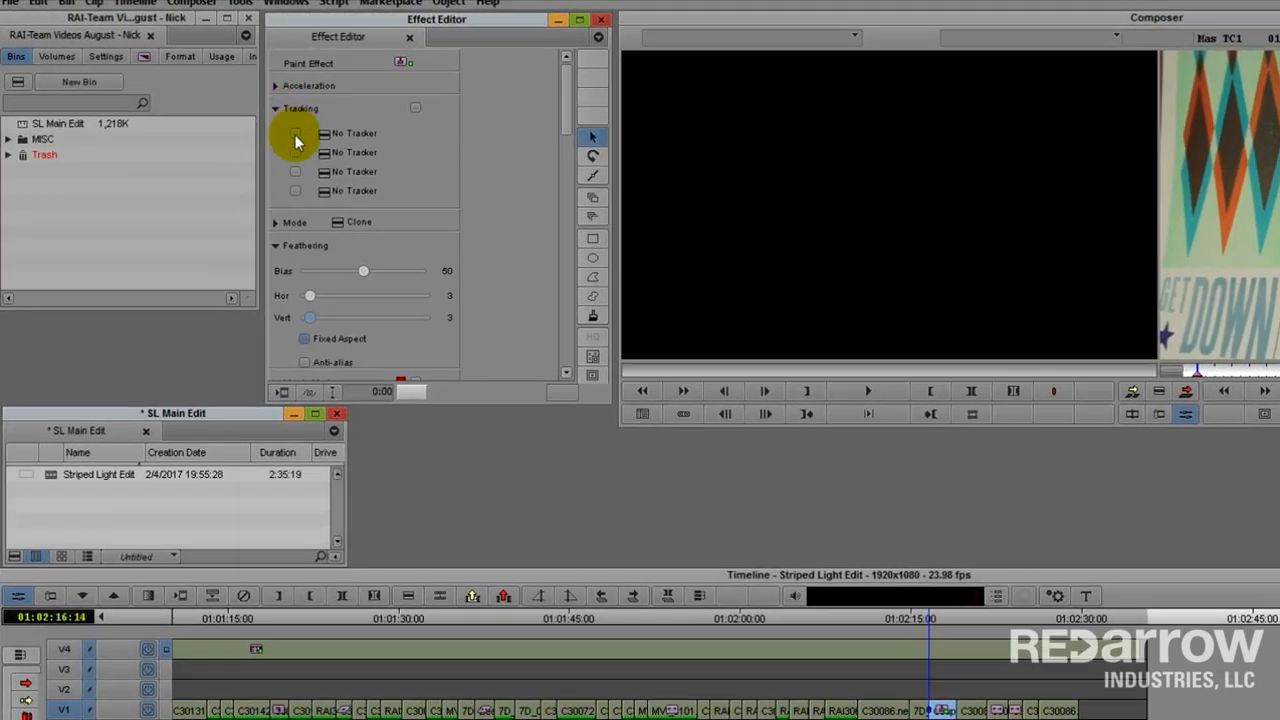
Enable the first tracker and show tracking Point A in the viewer.
left_click(295, 133)
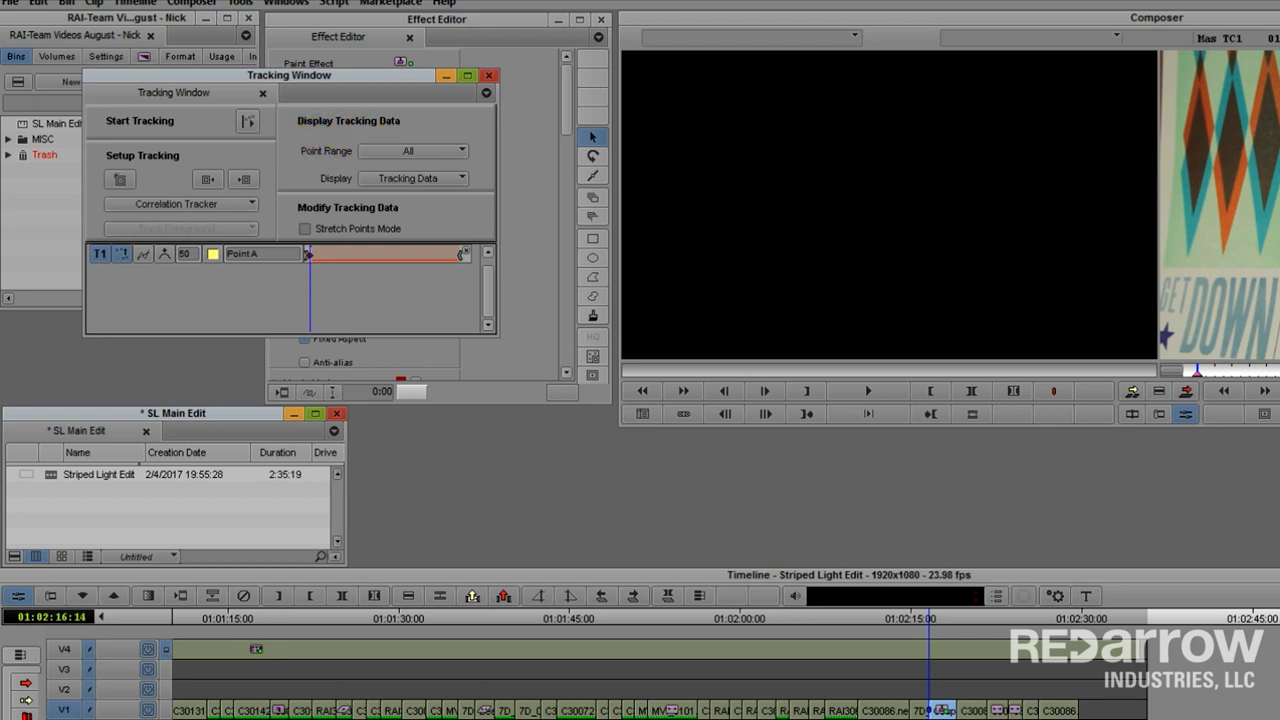
mouse_move(810, 275)
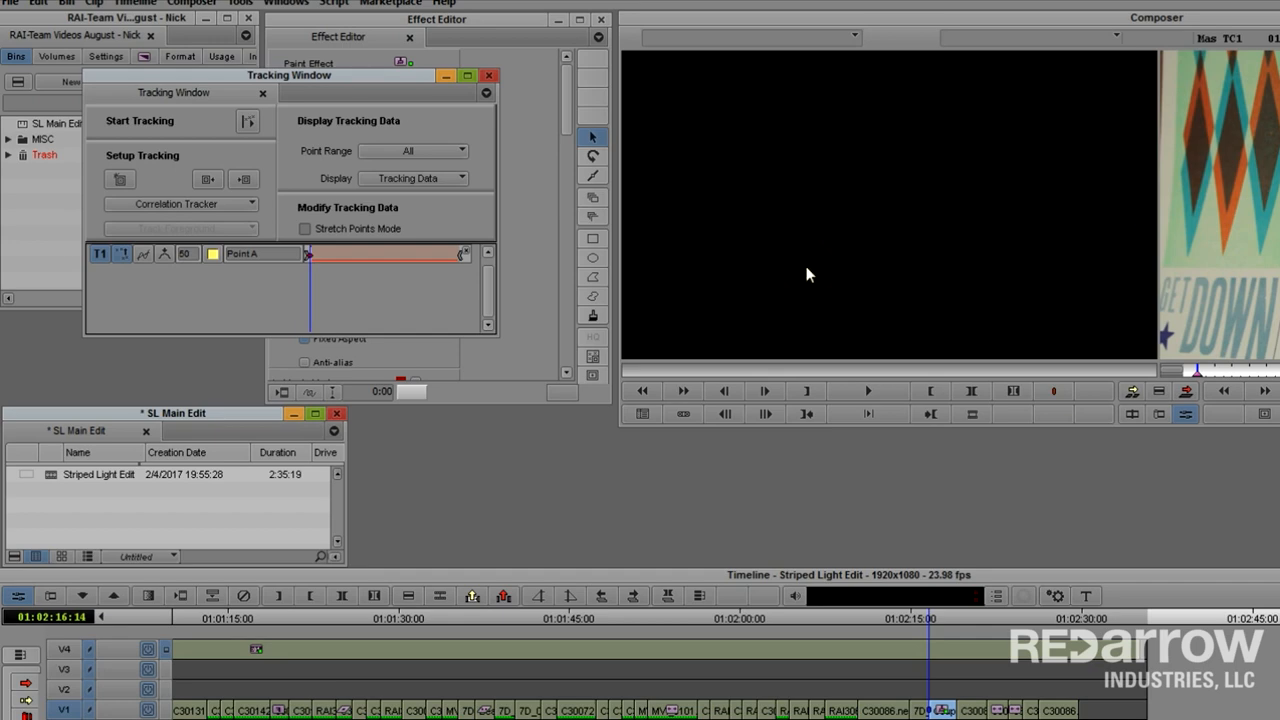
left_click(180, 204)
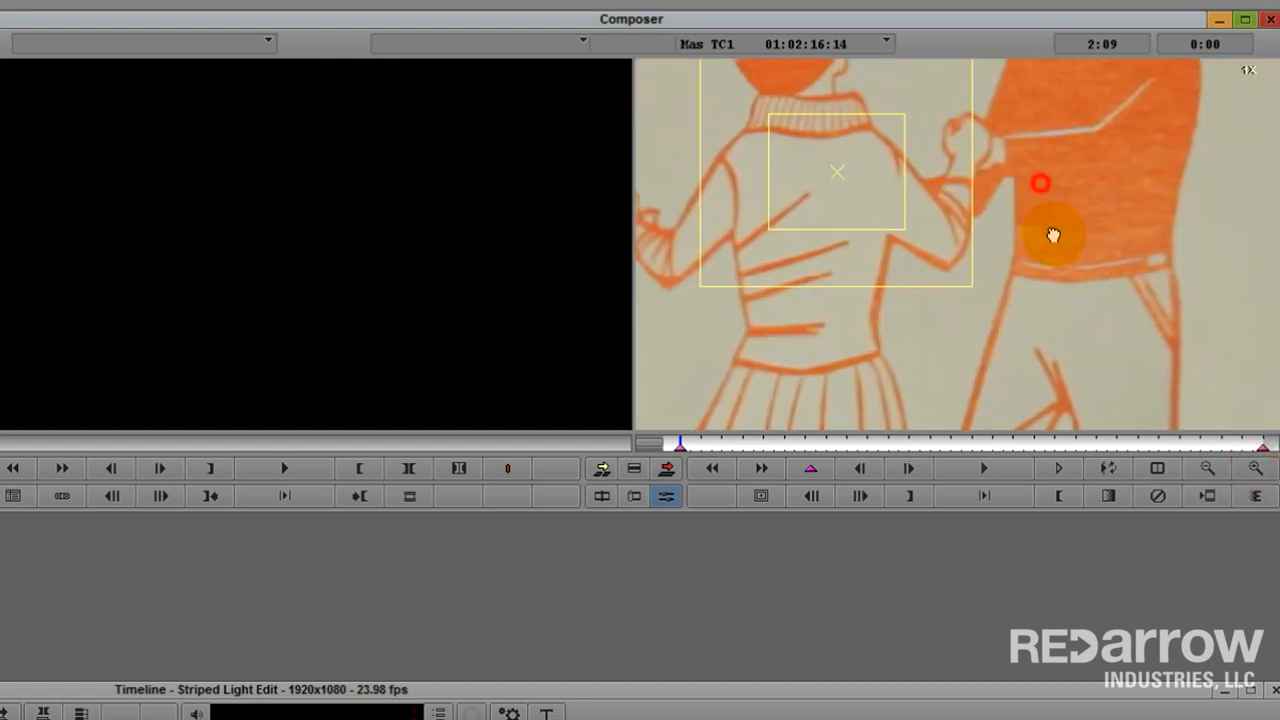
Move Point A onto the notes, display Effect Results, and play the clip.
left_click_drag(1053, 234, 925, 195)
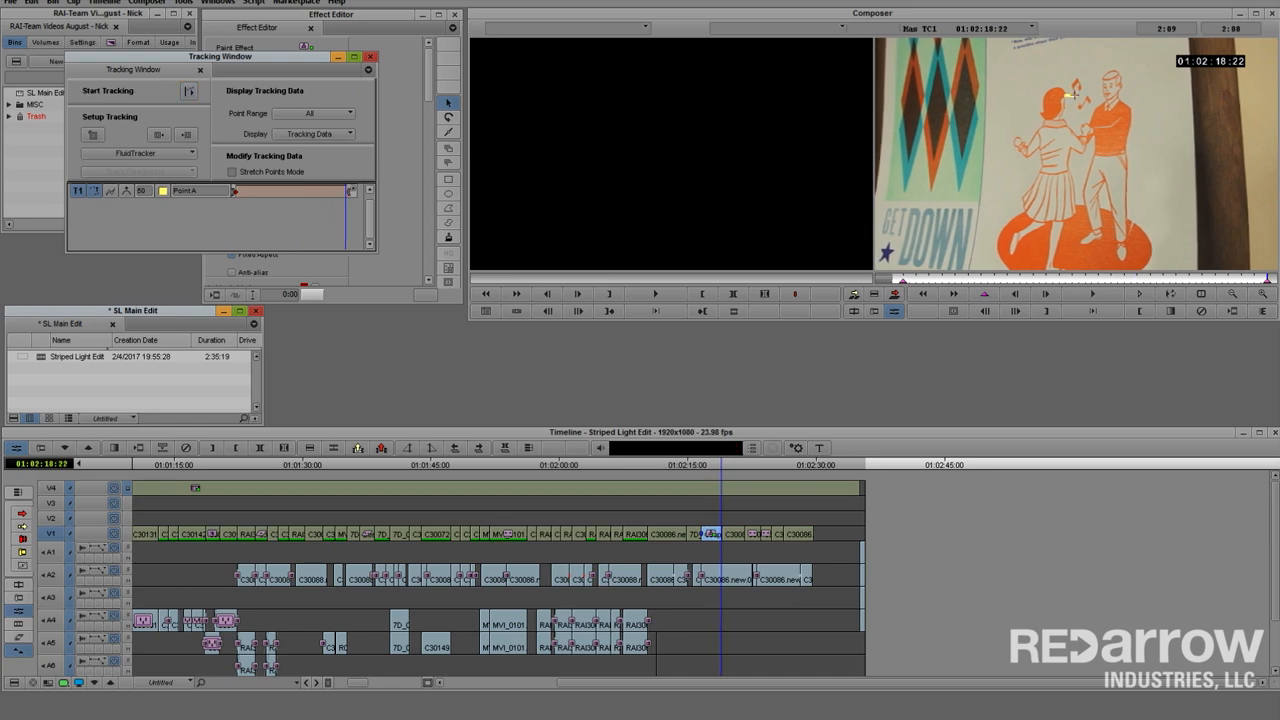
mouse_move(622, 332)
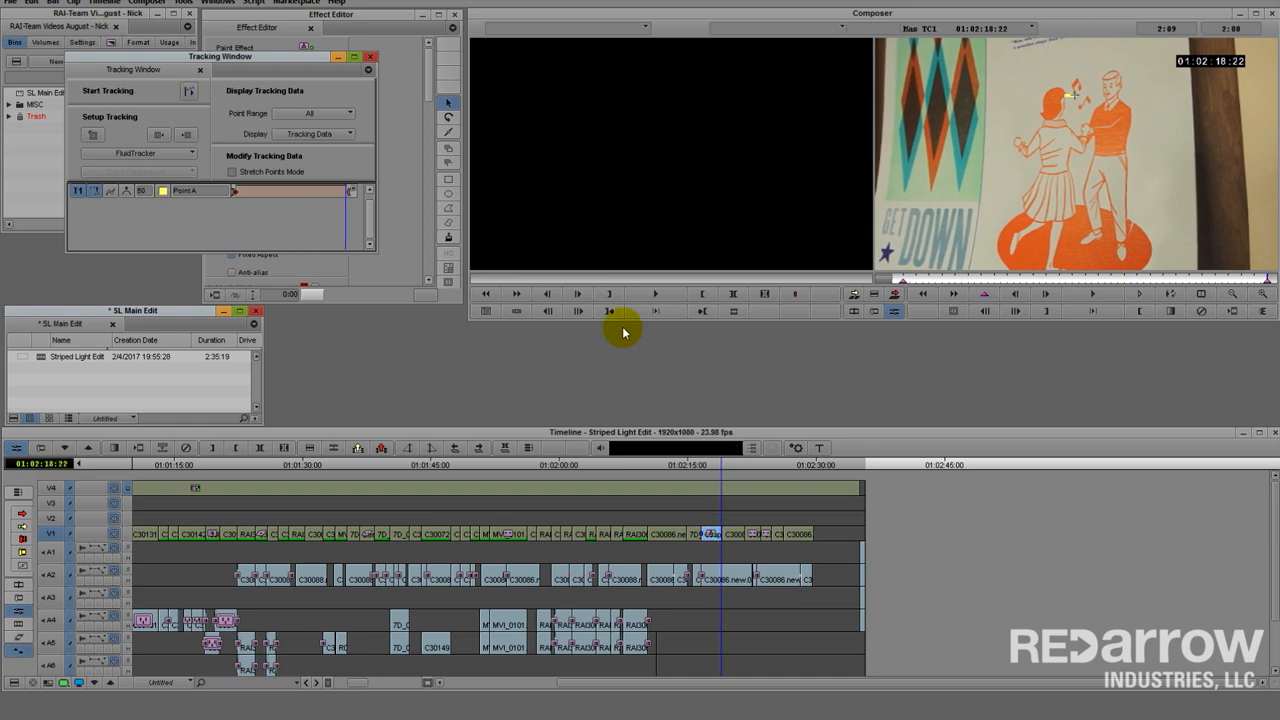
left_click(345, 133)
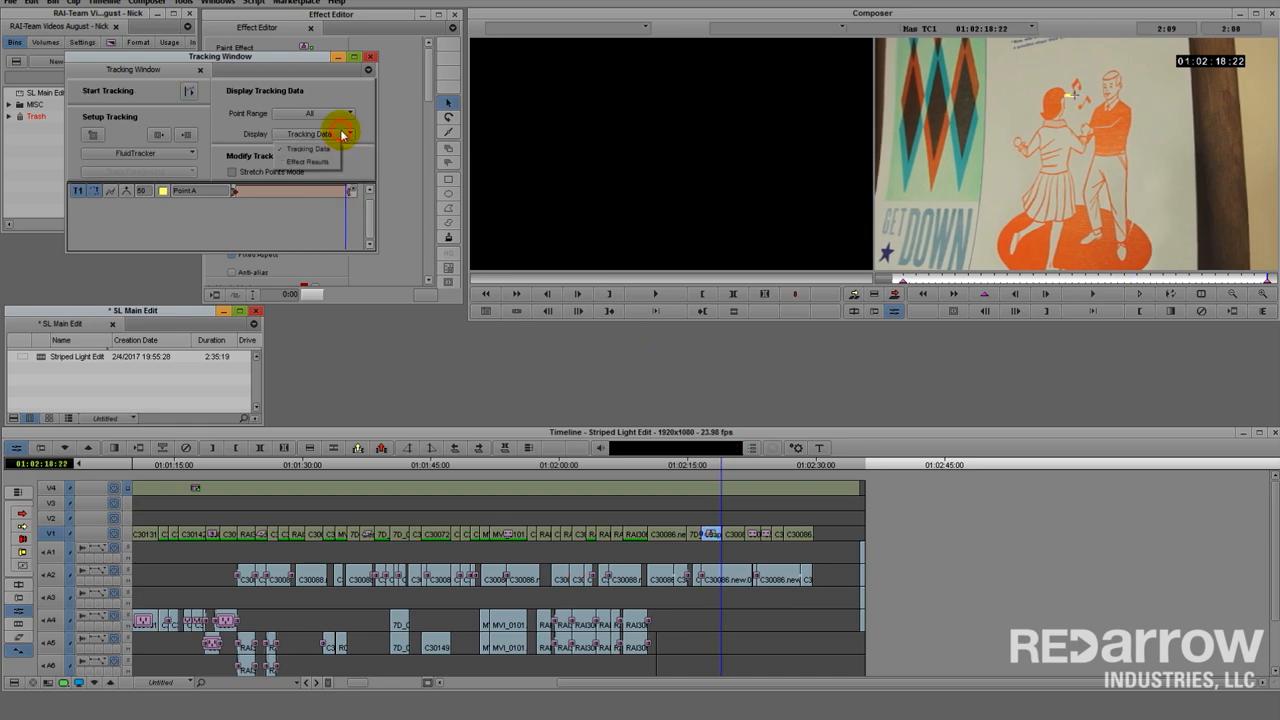
left_click(308, 161)
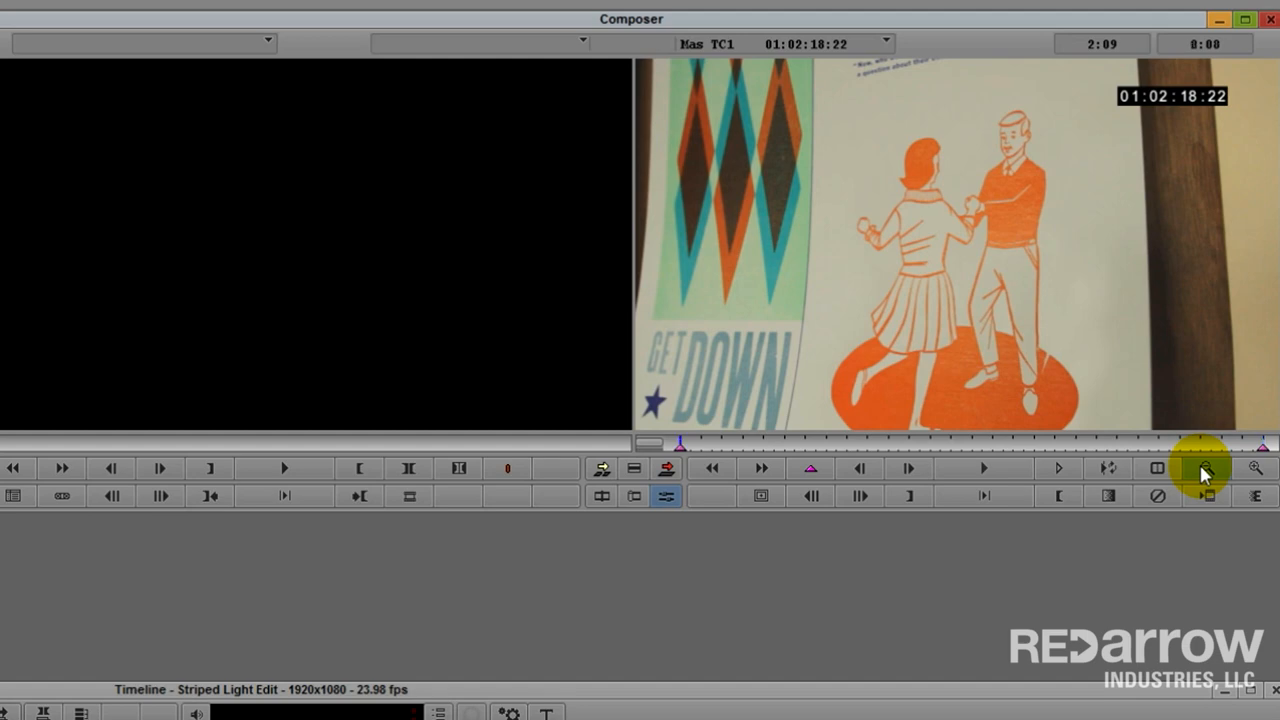
left_click(983, 468)
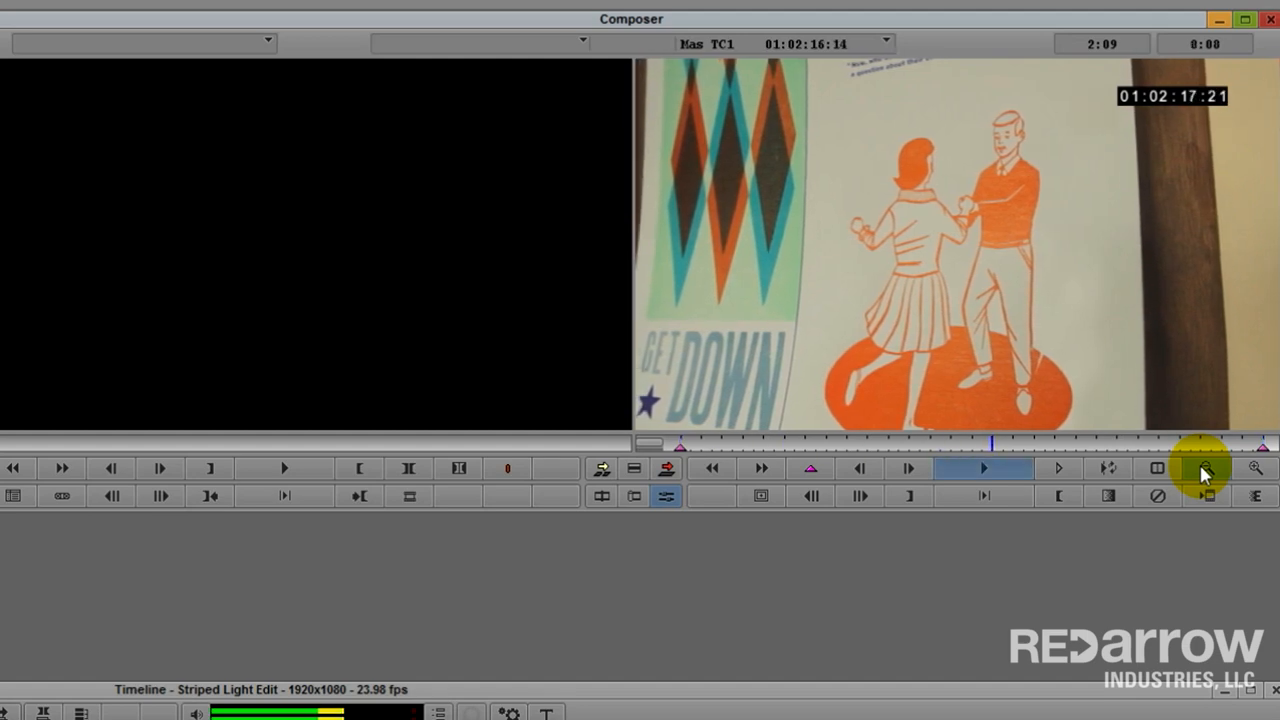